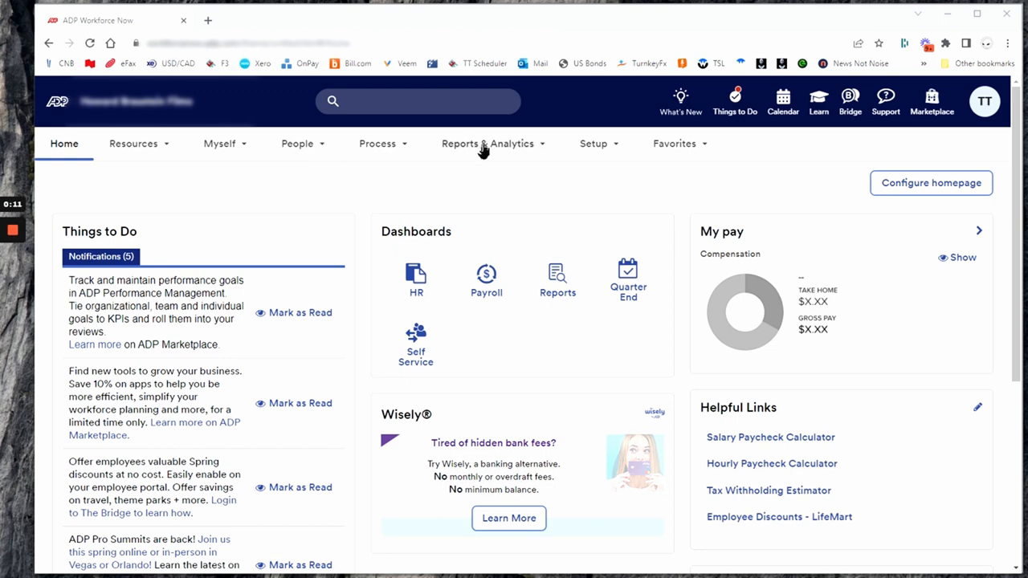
Step: Reach the Reports Dashboard via Reports & Analytics and choose U.S. W-2 Employee Copies (iReports)
{"action": "left_click", "coordinate": [488, 143]}
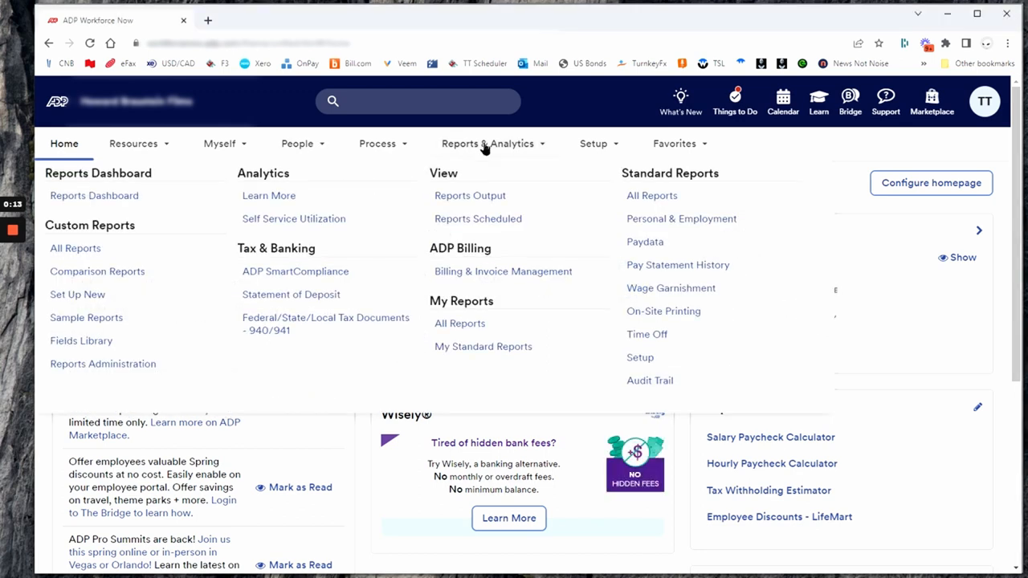
{"action": "mouse_move", "coordinate": [93, 196]}
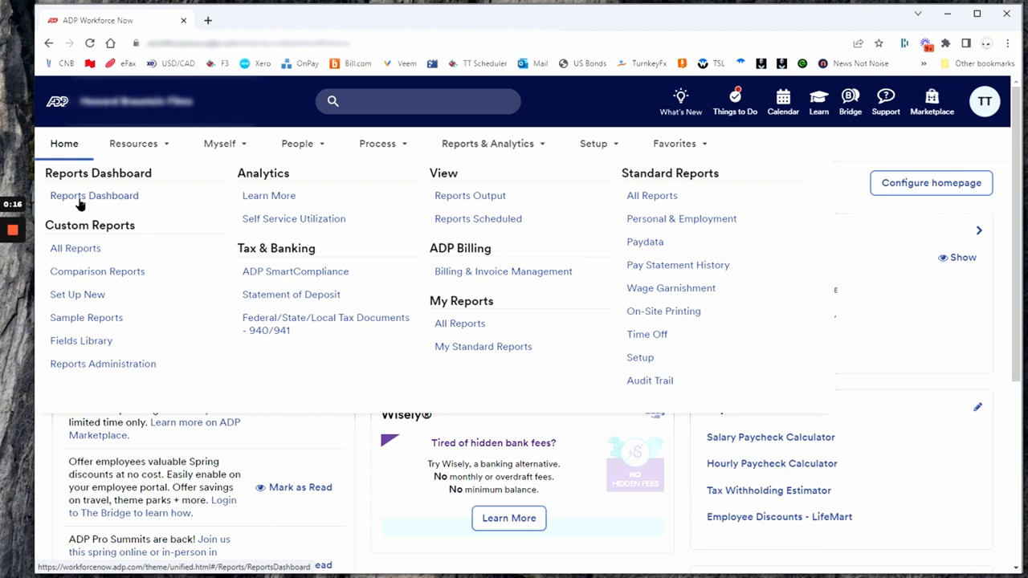
{"action": "left_click", "coordinate": [93, 196]}
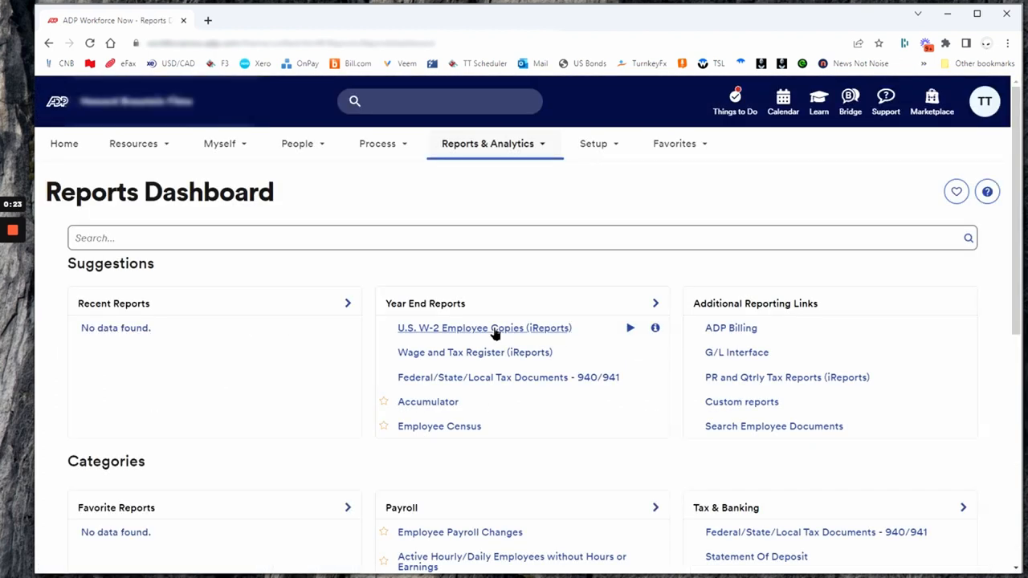
{"action": "mouse_move", "coordinate": [481, 329]}
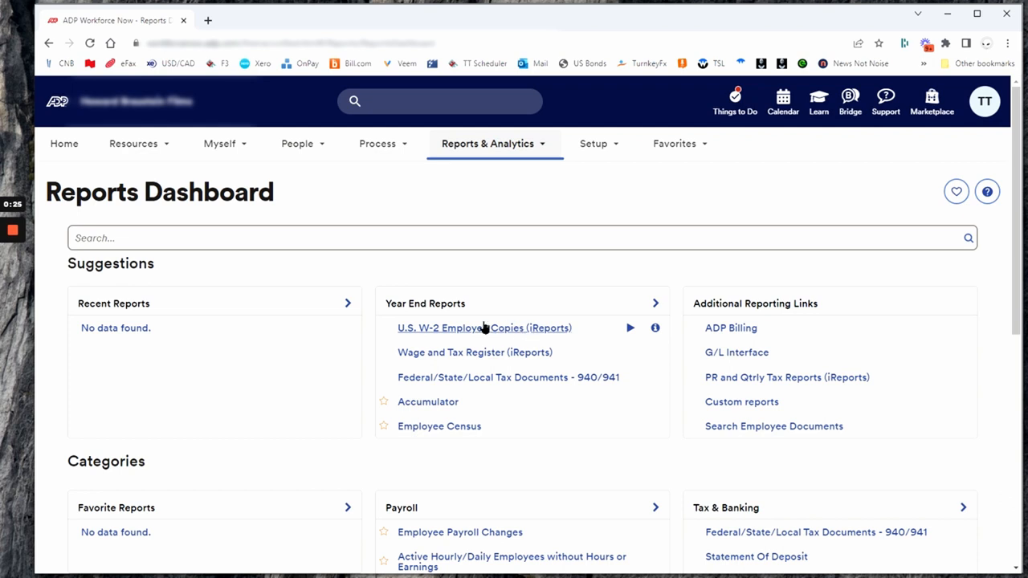
{"action": "left_click", "coordinate": [485, 327]}
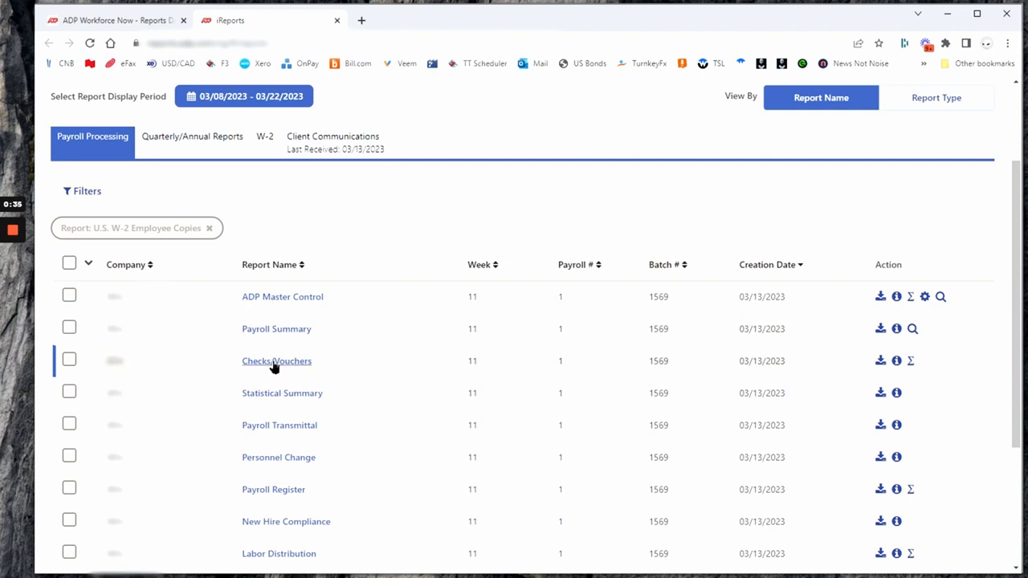
Step: Bring up the Checks/Vouchers report's two-page earnings statement preview under Payroll Processing
{"action": "left_click", "coordinate": [277, 360]}
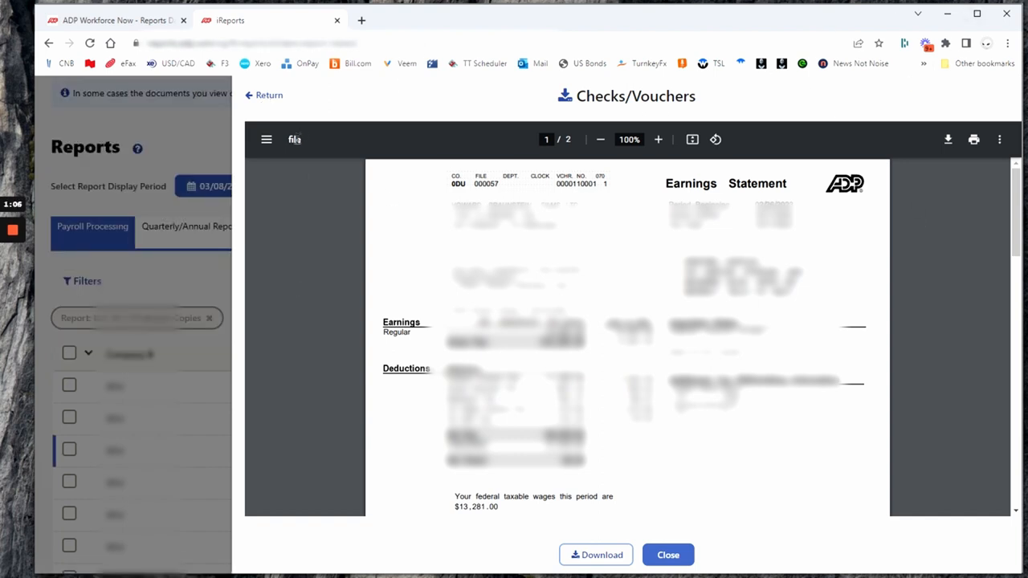
{"action": "mouse_move", "coordinate": [948, 189]}
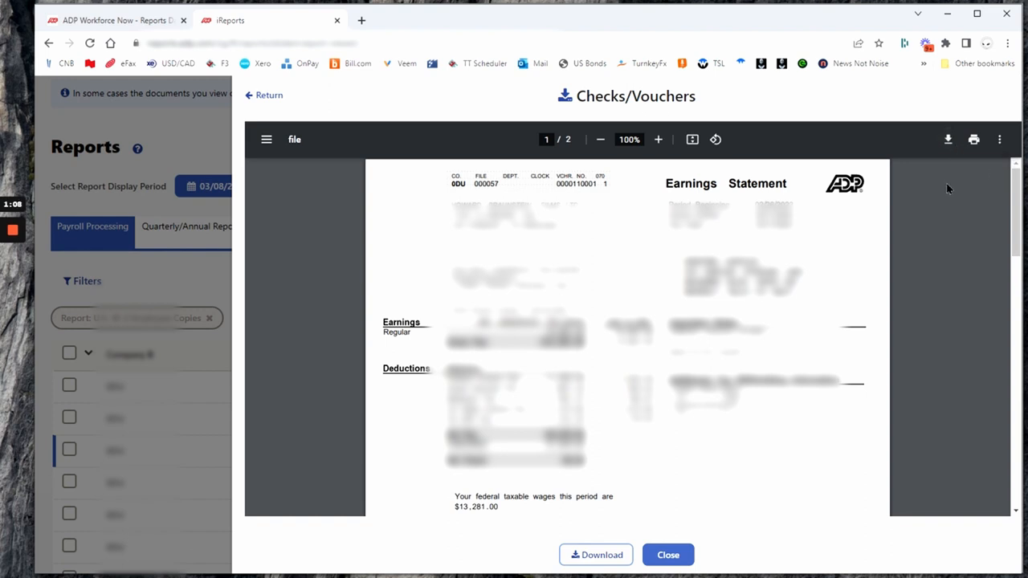
Step: Download the Checks/Vouchers PDF to Downloads and close the preview
{"action": "left_click", "coordinate": [595, 555]}
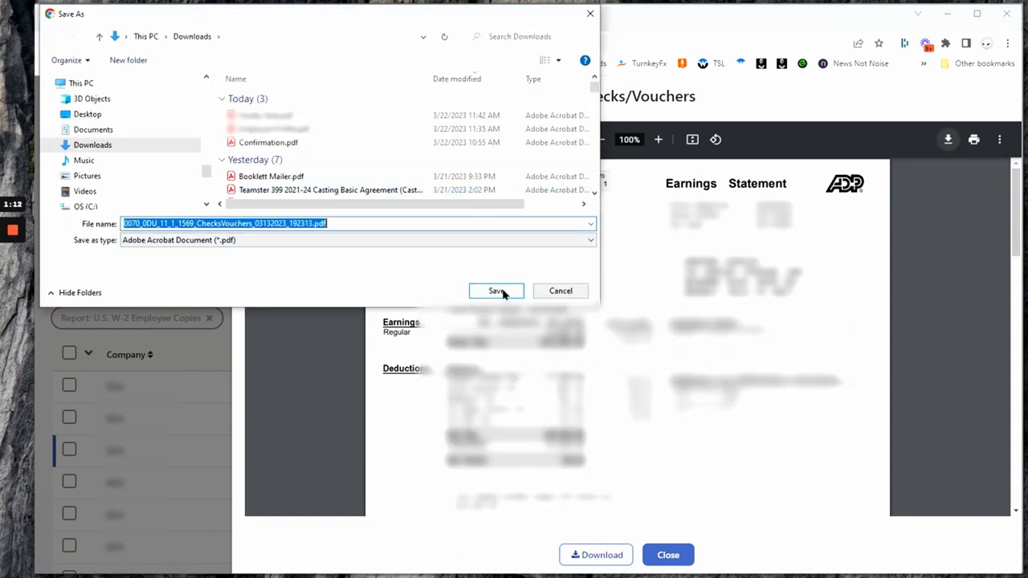
{"action": "left_click", "coordinate": [495, 290]}
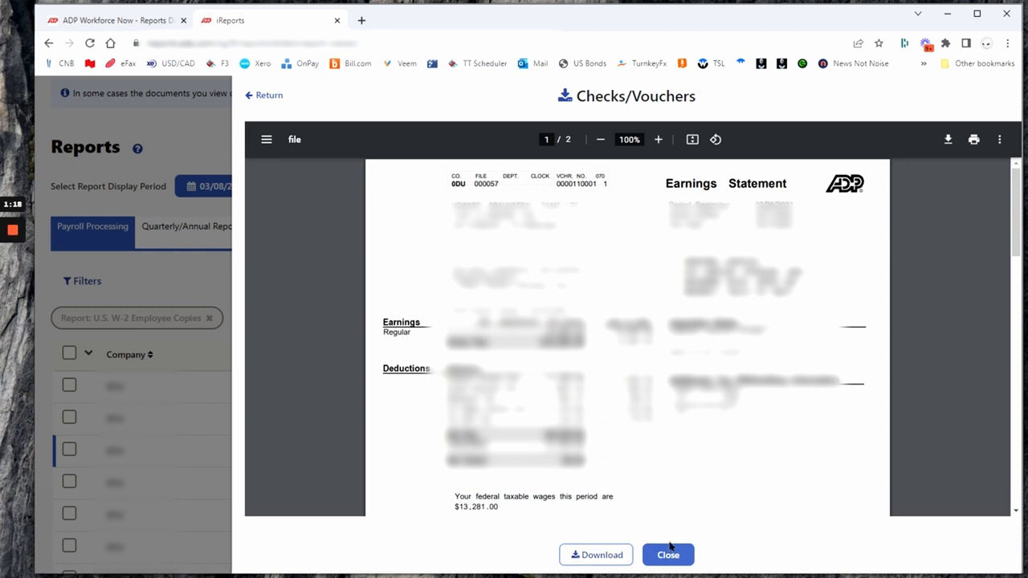
{"action": "left_click", "coordinate": [667, 554]}
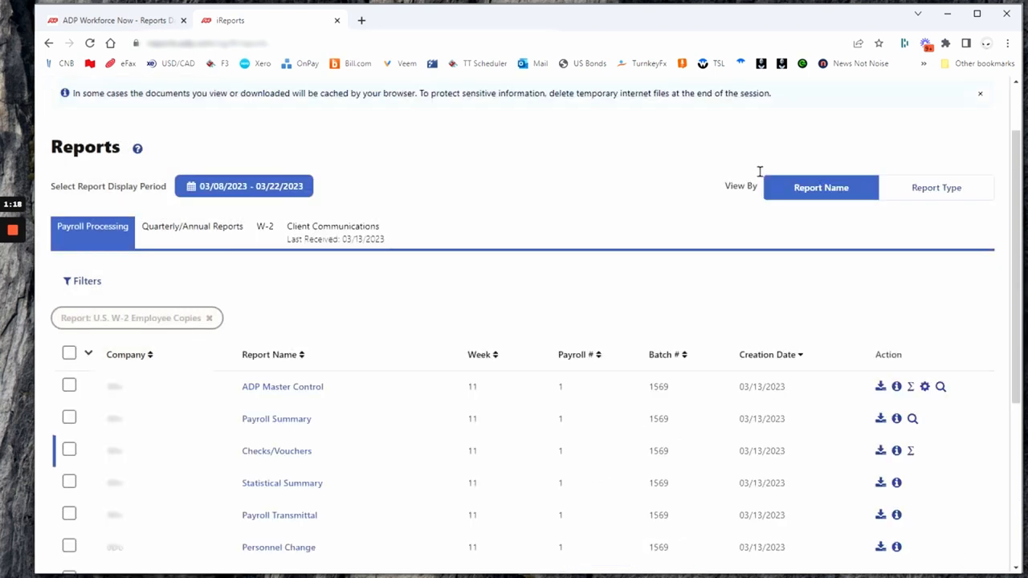
{"action": "left_click", "coordinate": [244, 186]}
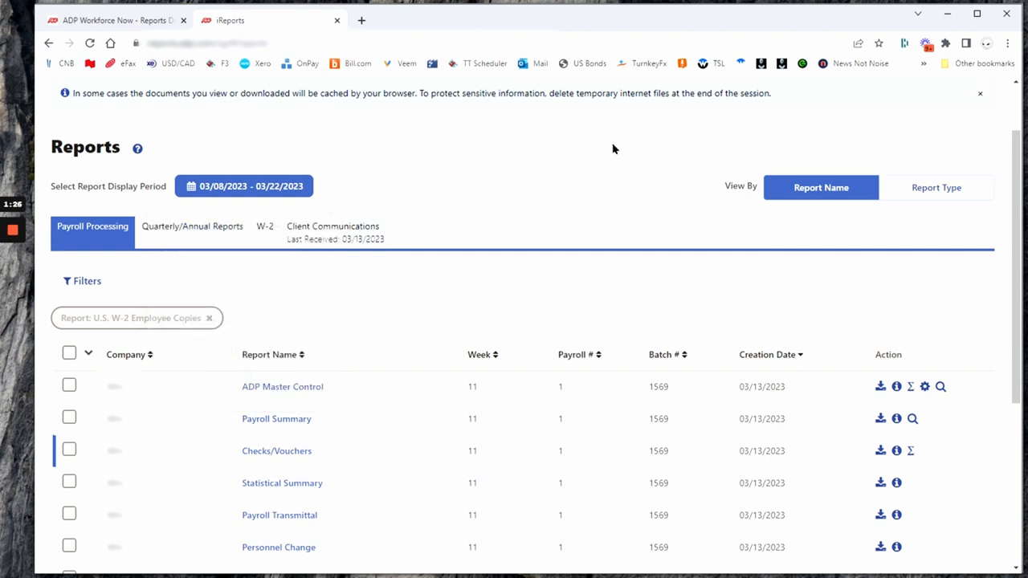
{"action": "mouse_move", "coordinate": [255, 222]}
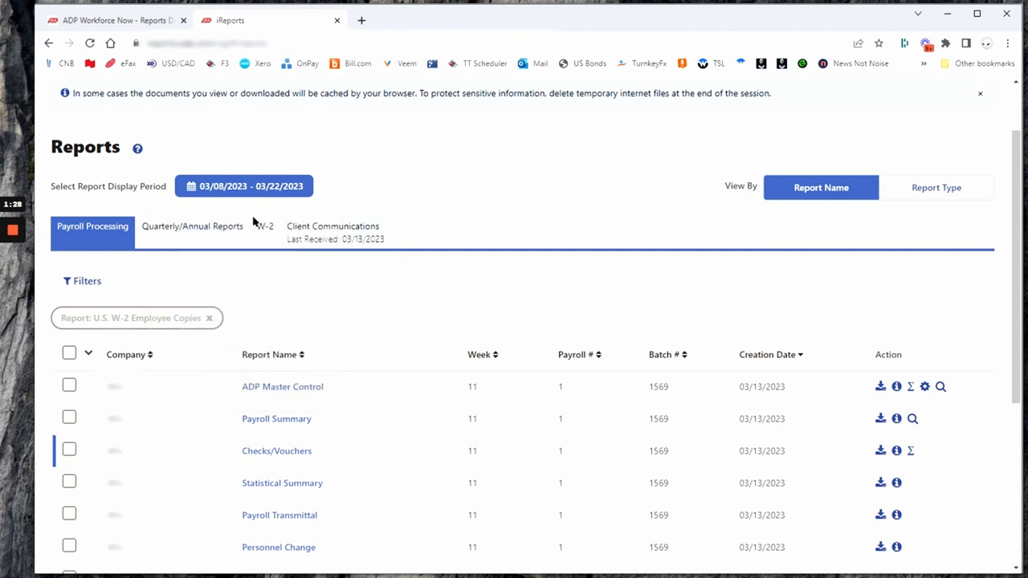